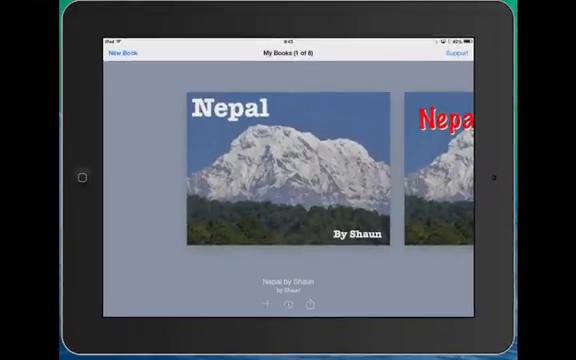
Select the Nepal book by Shaun in My Books to share it.
{"action": "left_click", "coordinate": [316, 304]}
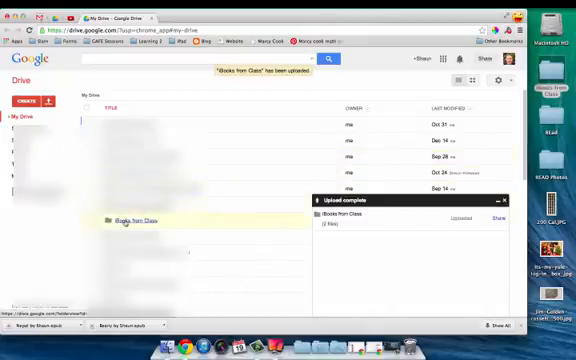
Open the 'Books from Class' folder in My Drive.
{"action": "double_click", "coordinate": [132, 216]}
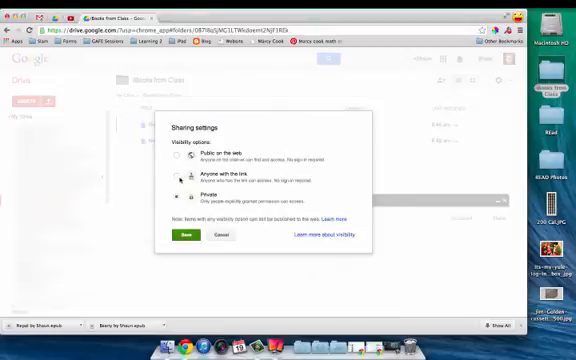
Set 'Books from Class' to 'Anyone with the link', copy the link, and finish sharing.
{"action": "left_click", "coordinate": [188, 170]}
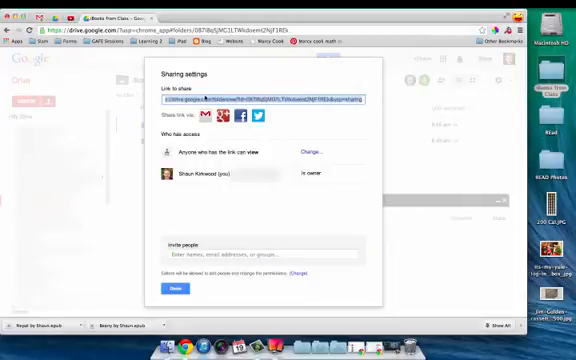
{"action": "key", "text": "cmd+c"}
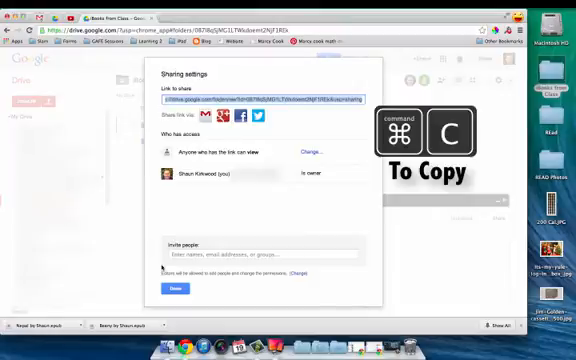
{"action": "left_click", "coordinate": [174, 288]}
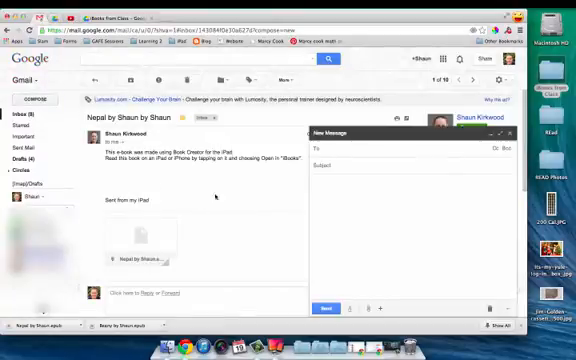
Compose a 'Check out our books' email to parents with the Drive folder link pasted in.
{"action": "left_click", "coordinate": [318, 200]}
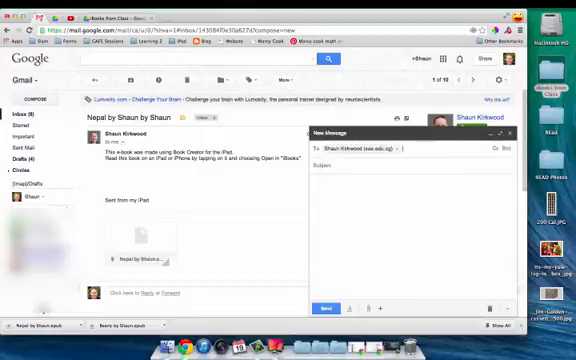
{"action": "type", "text": "Oh"}
{"action": "left_click", "coordinate": [414, 166]}
{"action": "type", "text": "Check out our books"}
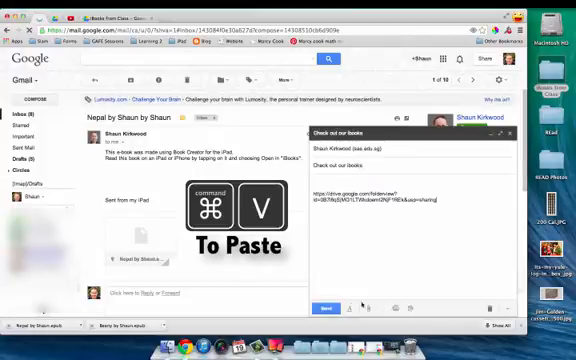
{"action": "left_click", "coordinate": [324, 304]}
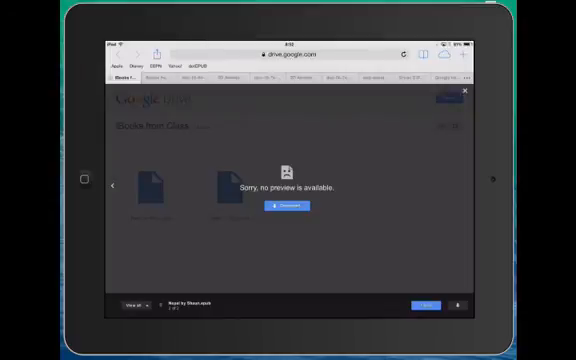
Download the ebook from the shared folder since no preview is available.
{"action": "left_click", "coordinate": [276, 206]}
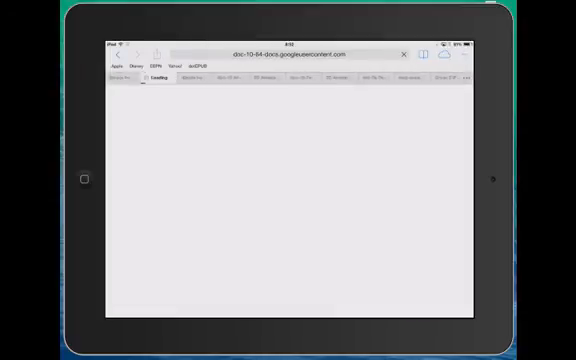